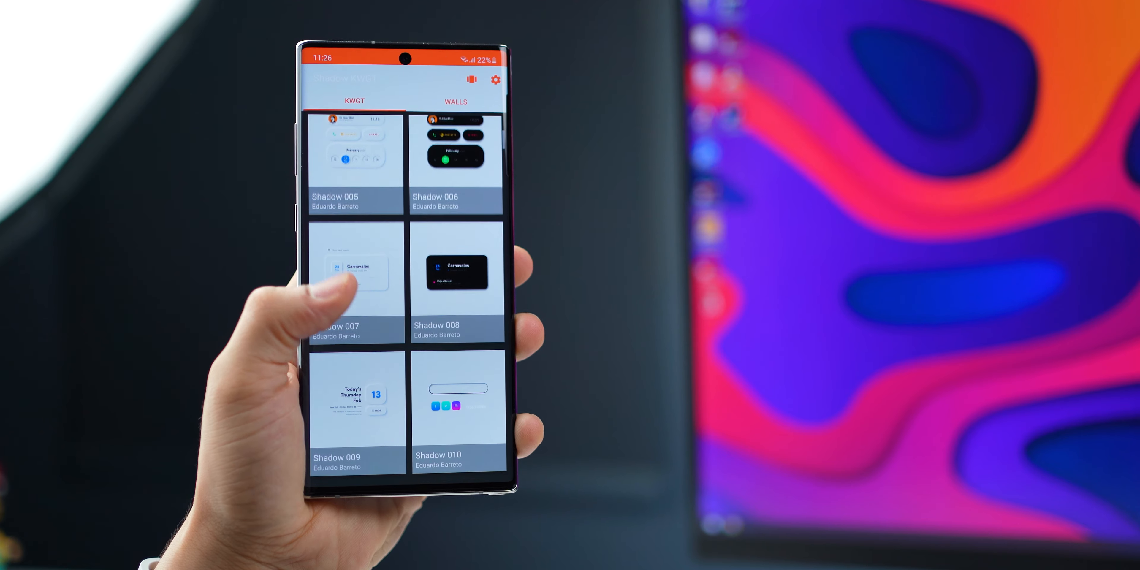
Scroll the Shadow KWGT gallery from widget Shadow 005 down past Shadow 058
scroll("down", 3)
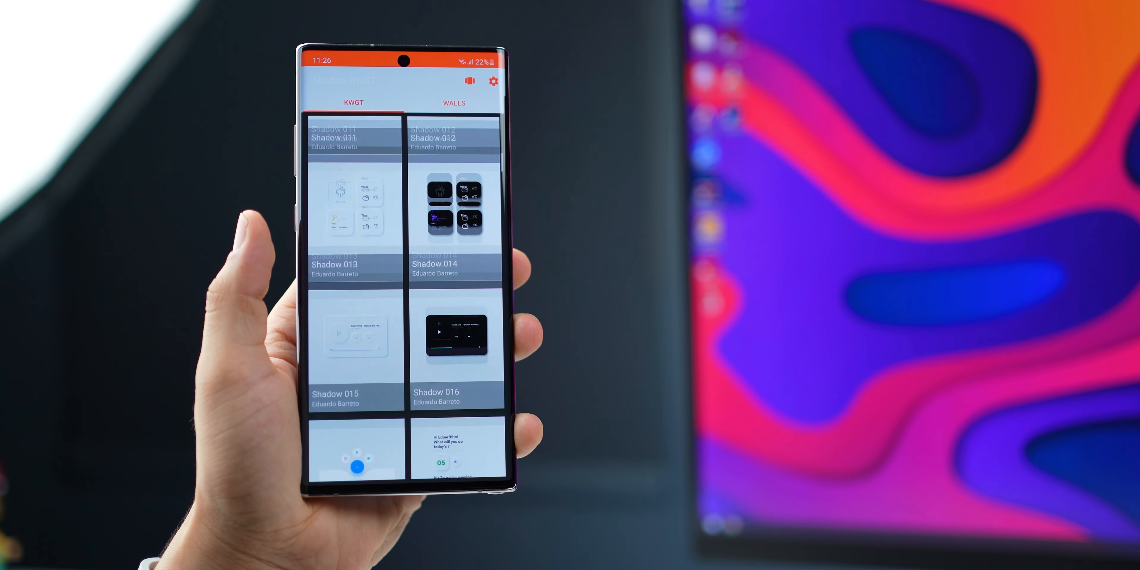
scroll("down", 3)
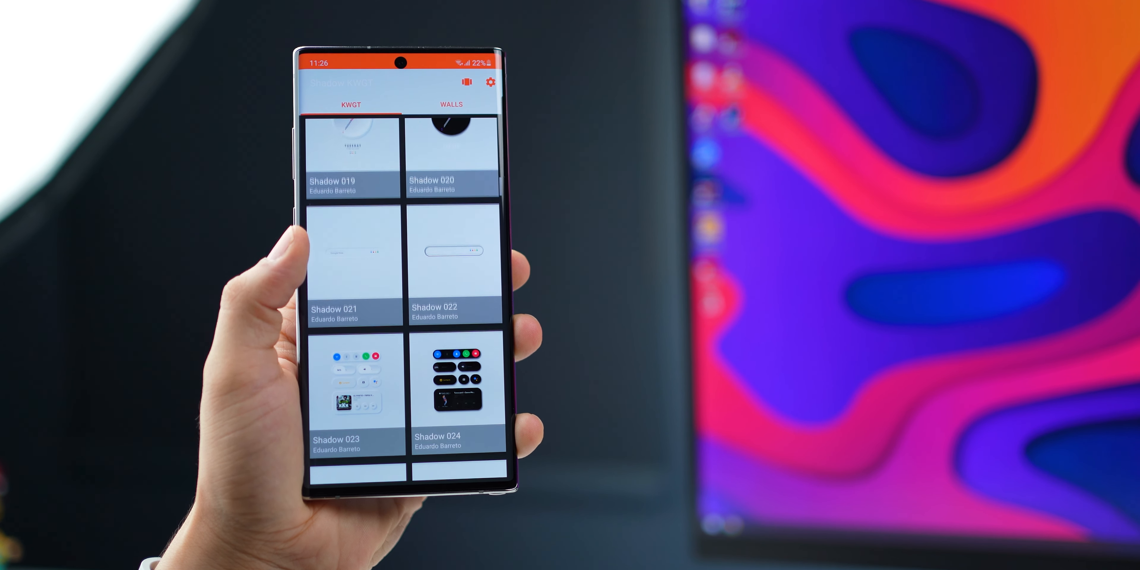
scroll("down", 3)
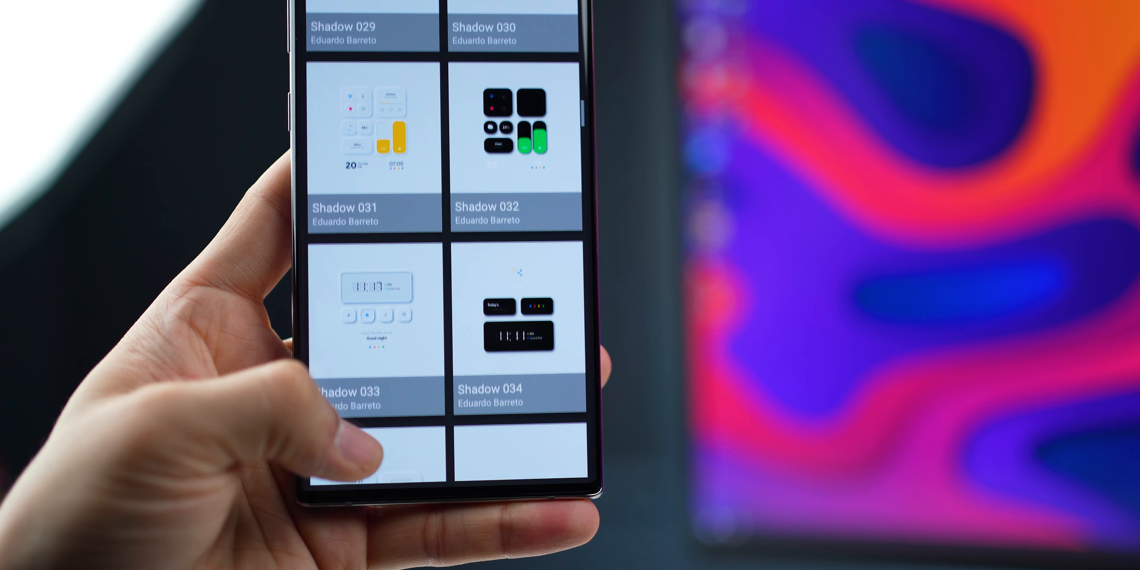
scroll("down", 3)
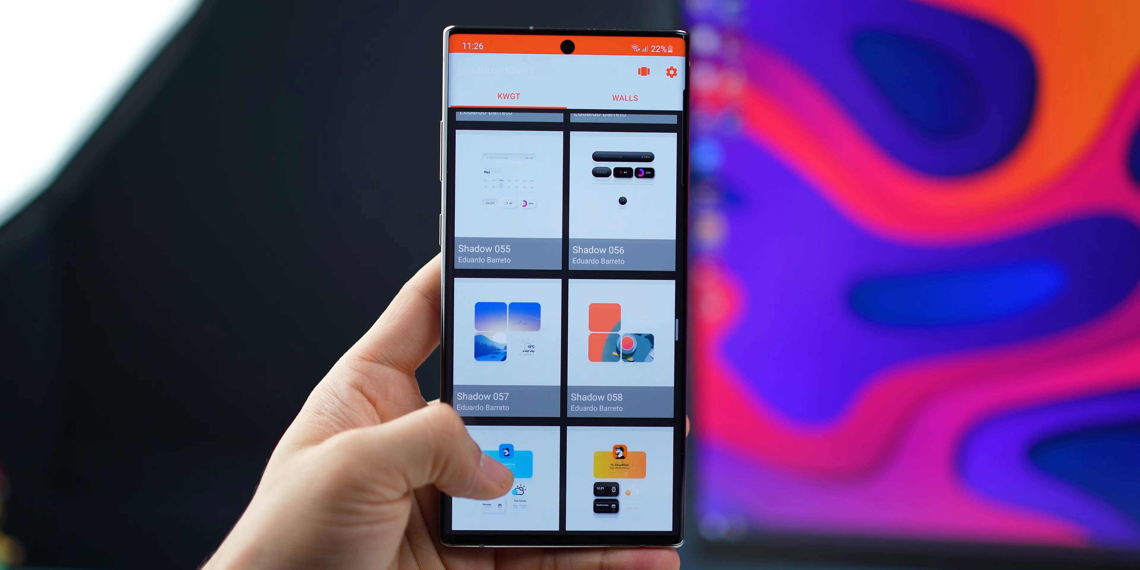
scroll("down", 3)
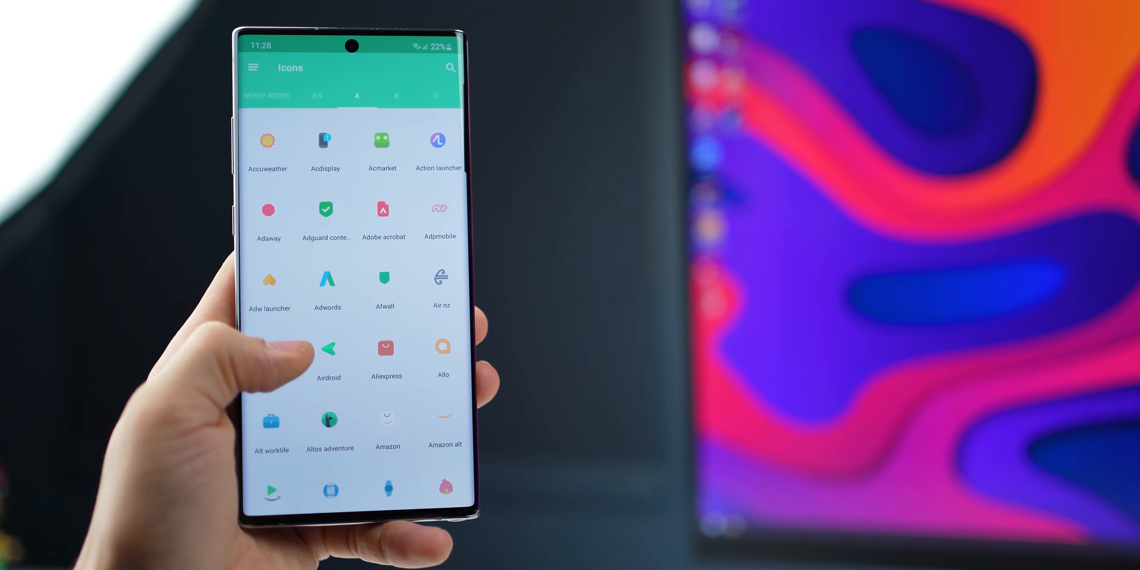
Scroll the Drops icon grid from the A icons into the C icons like Crunchyroll
scroll("down", 3)
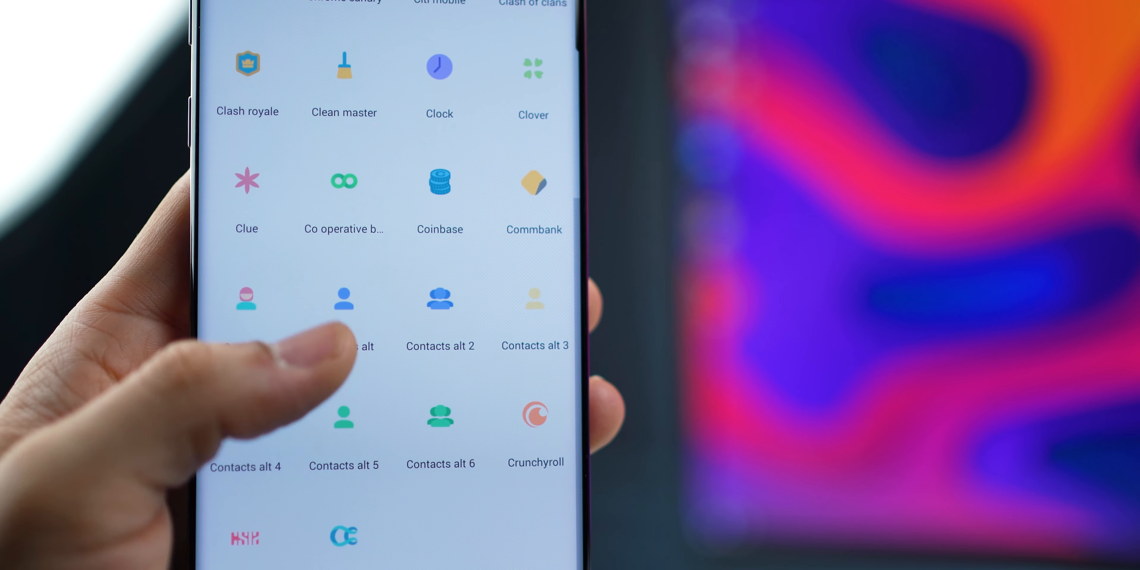
scroll("down", 3)
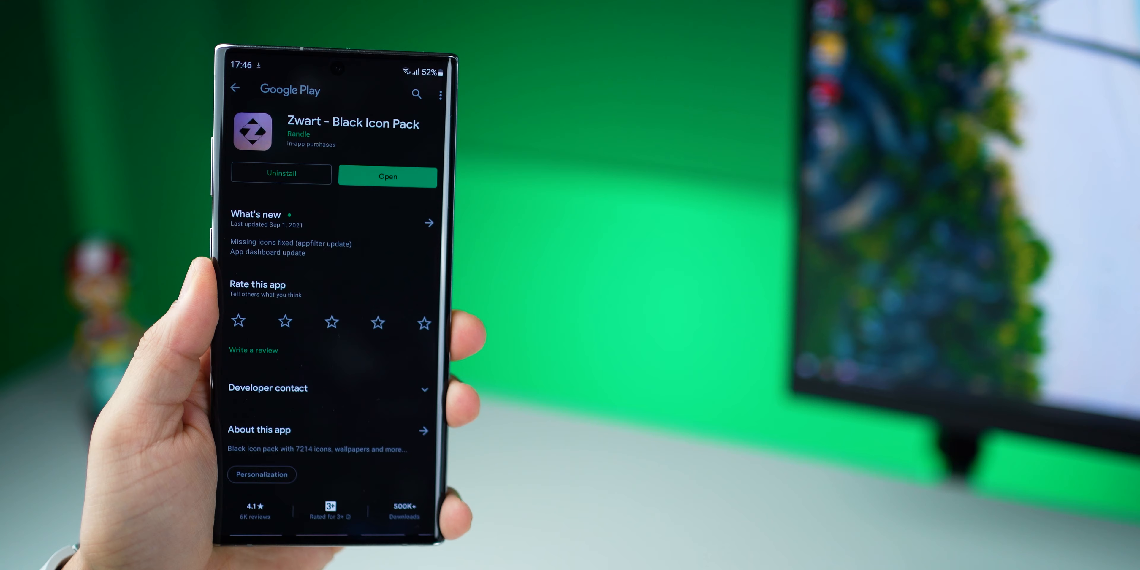
Launch the installed Zwart icon pack and scroll its All icons grid of black icons
left_click(388, 177)
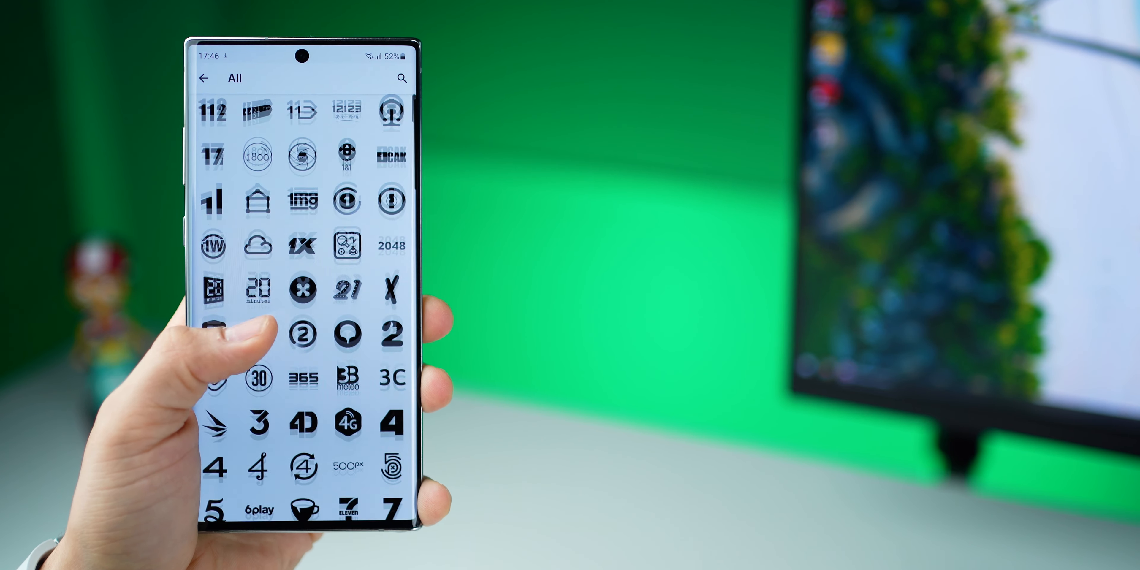
scroll("down", 3)
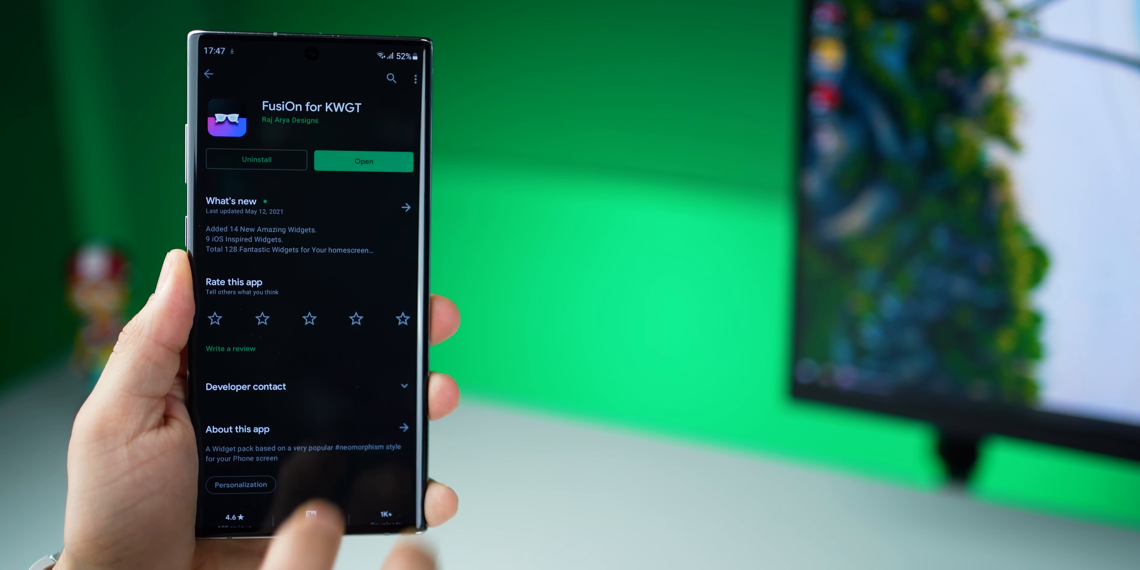
Launch FusiOn for KWGT from its store page and scroll its gallery of widgets 00001–00006
left_click(364, 161)
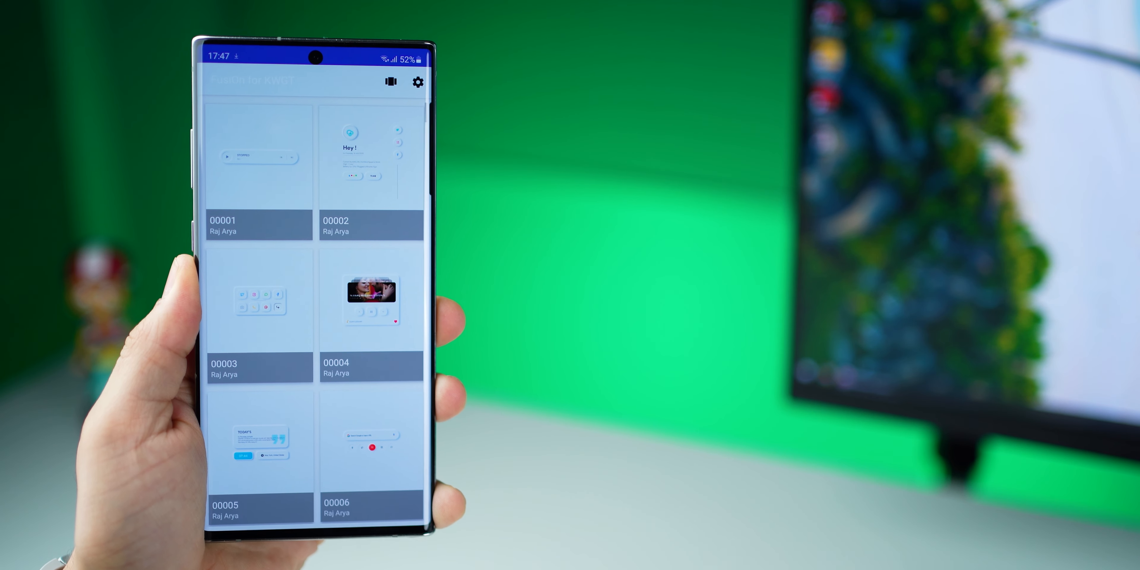
scroll("down", 3)
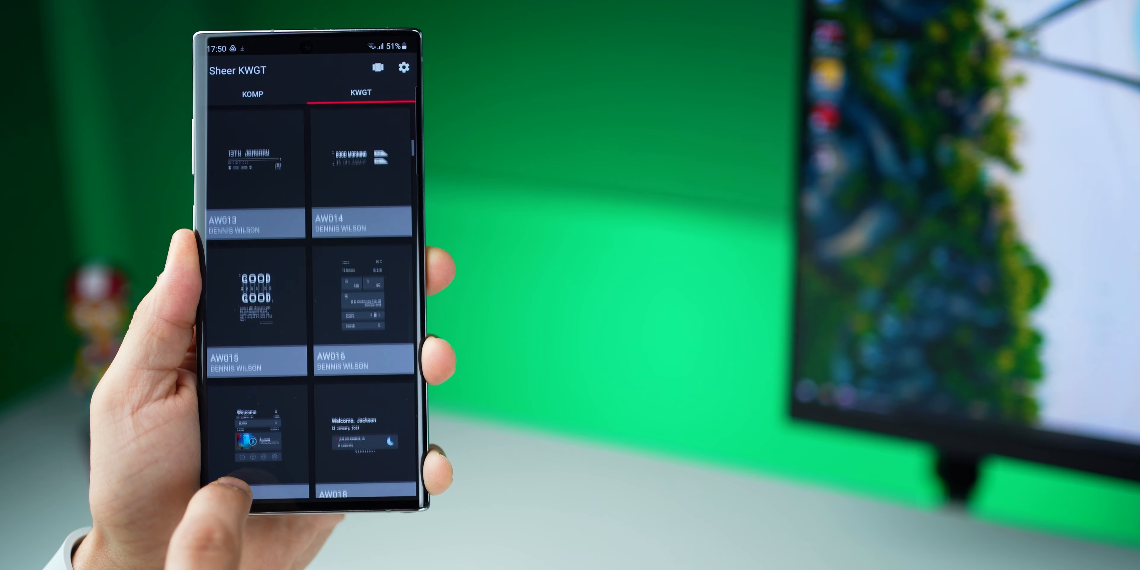
Scroll Sheer KWGT's dark widget thumbnails from AW013 down past AW044
scroll("down", 3)
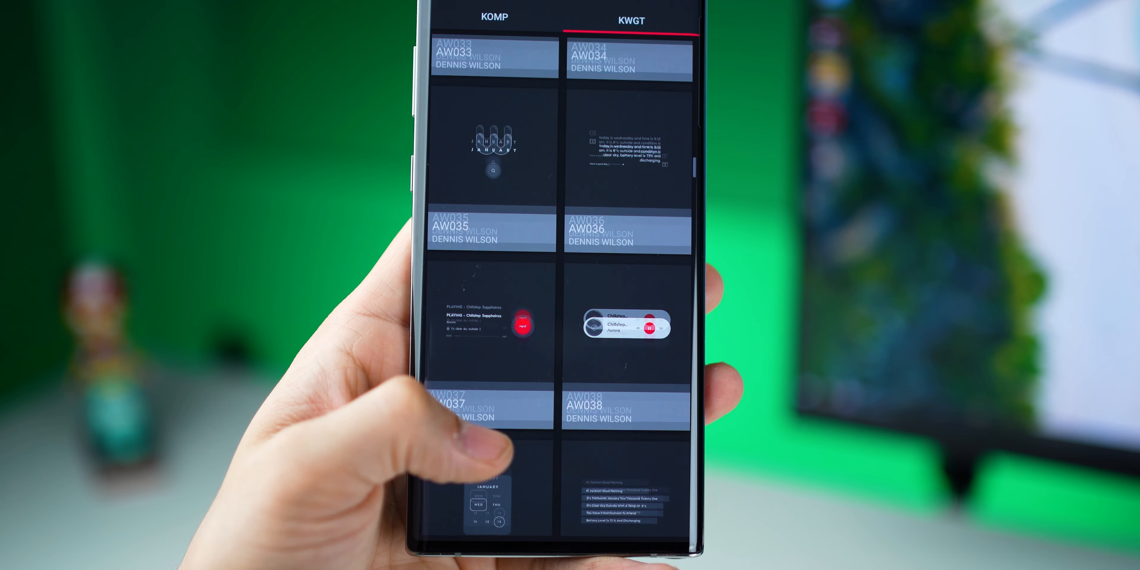
scroll("down", 3)
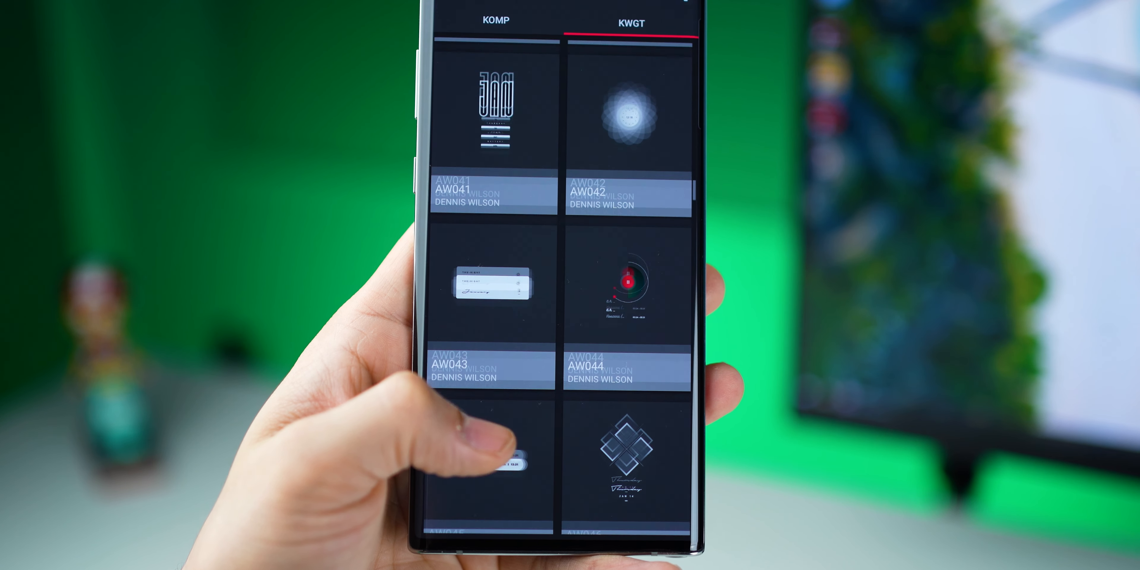